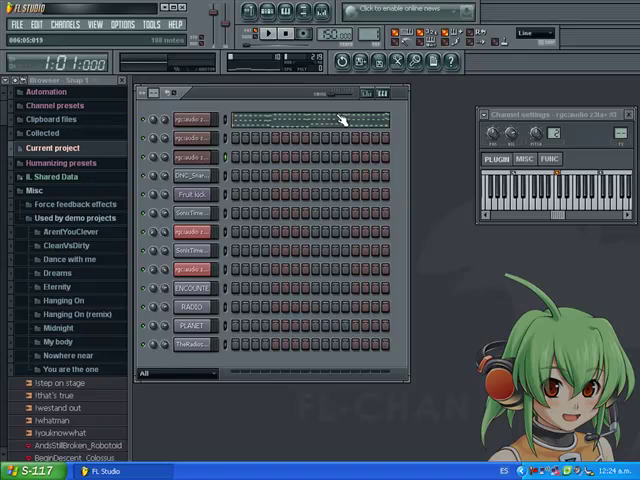
Show the song arrangement in the Playlist instead of the Step Sequencer
{"action": "left_click", "coordinate": [256, 32]}
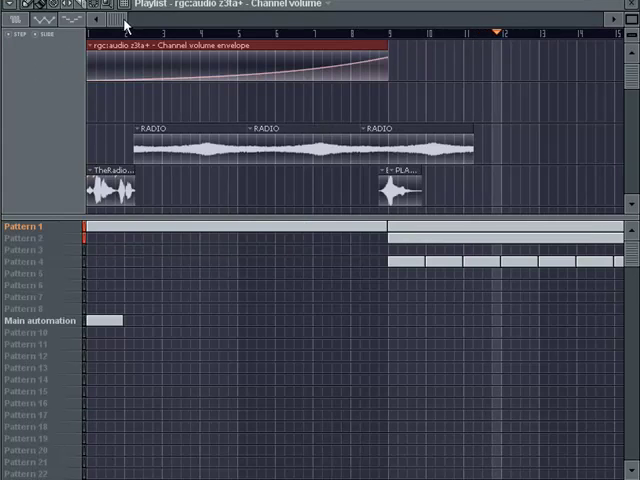
Scroll the Playlist right before reopening the Step Sequencer with F6
{"action": "scroll", "scroll_direction": "right", "scroll_amount": 3}
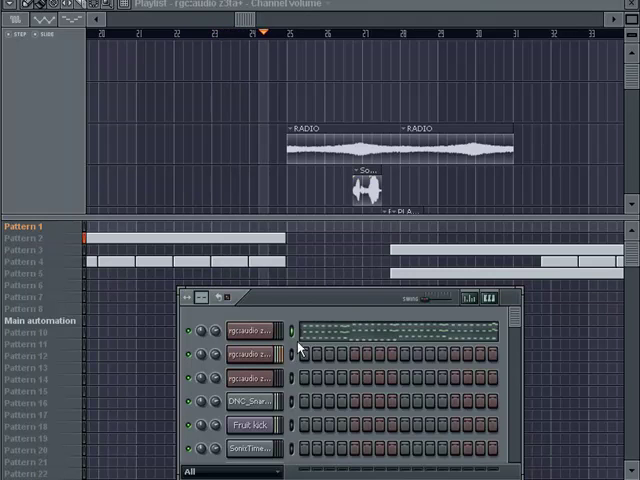
Select Pattern 2 and close the Step Sequencer so the Browser packs can show
{"action": "left_click", "coordinate": [30, 250]}
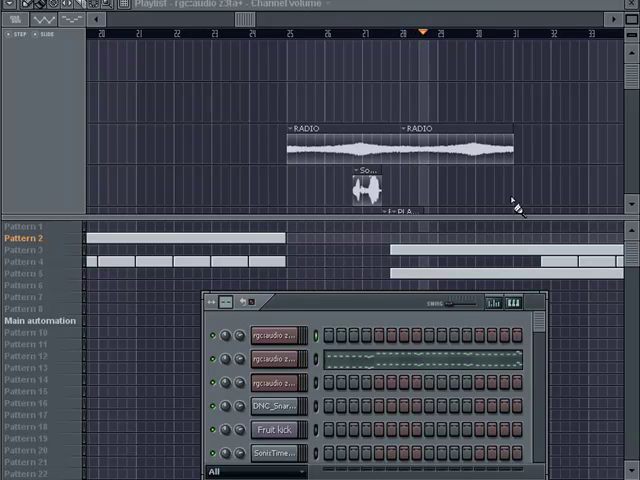
{"action": "left_click", "coordinate": [24, 224]}
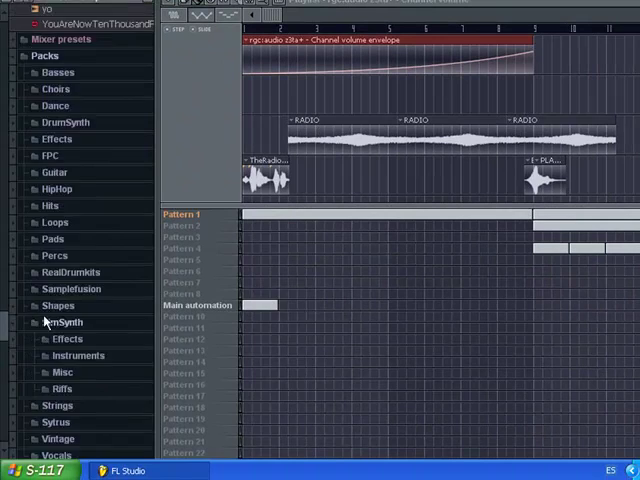
Expand Packs > SimSynth > Effects to reveal the RADIO sample's source
{"action": "scroll", "scroll_direction": "down", "scroll_amount": 3}
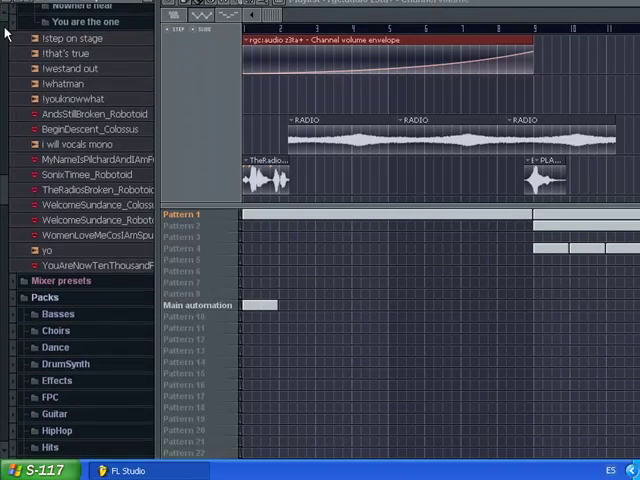
{"action": "scroll", "scroll_direction": "down", "scroll_amount": 3}
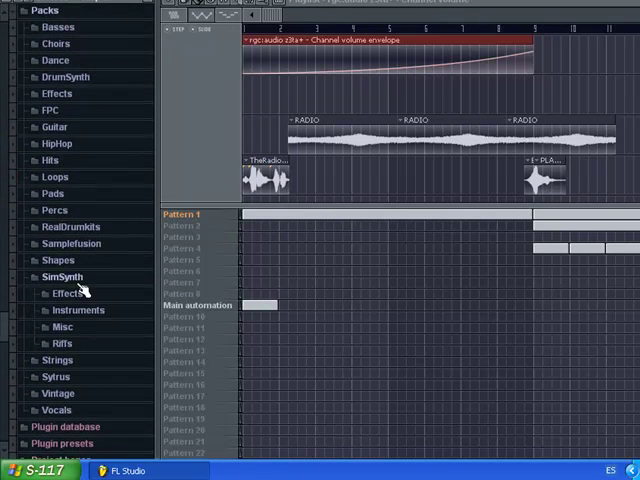
{"action": "left_click", "coordinate": [68, 292]}
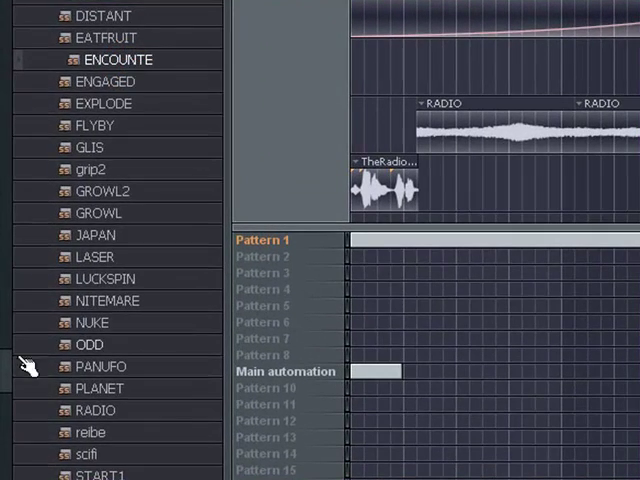
Scroll the Browser to the Current project list of the song's samples
{"action": "scroll", "scroll_direction": "down", "scroll_amount": 3}
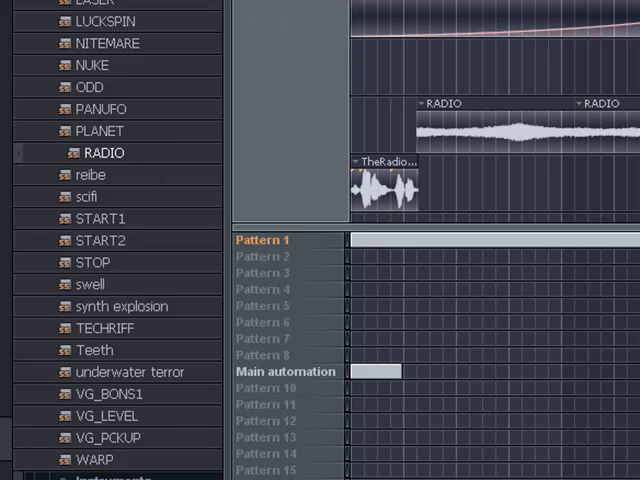
{"action": "mouse_move", "coordinate": [144, 140]}
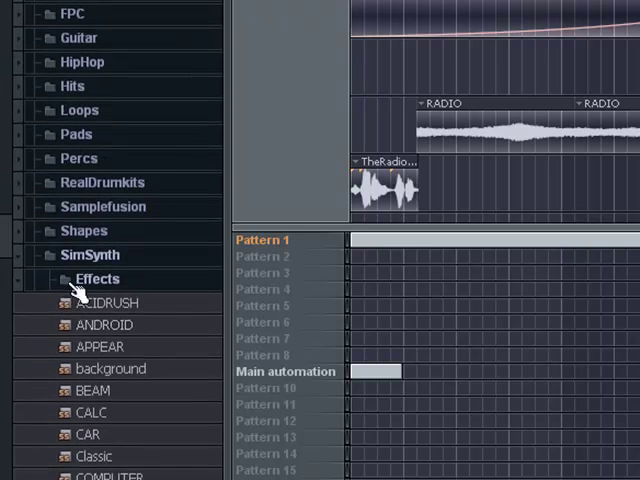
{"action": "scroll", "scroll_direction": "down", "scroll_amount": 3}
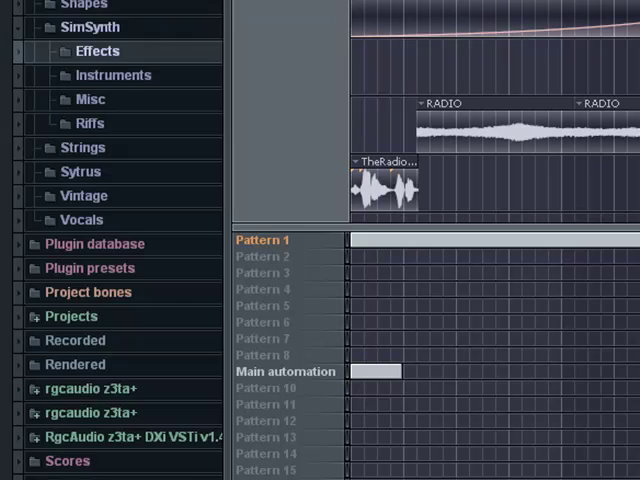
{"action": "scroll", "scroll_direction": "down", "scroll_amount": 3}
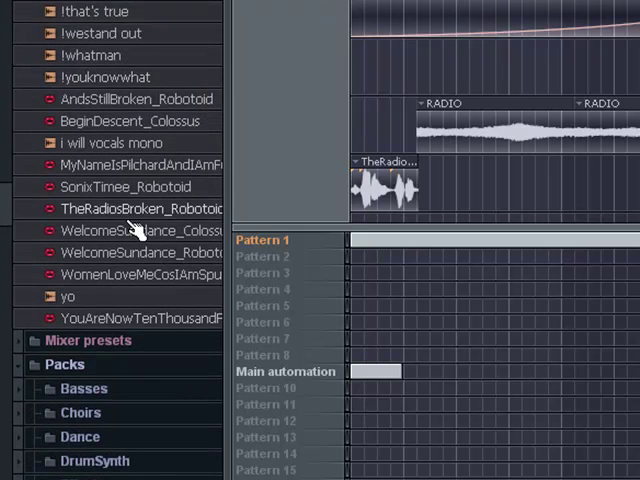
Close the Browser and scroll the Playlist to RADIO clips further along the song
{"action": "left_click", "coordinate": [140, 208]}
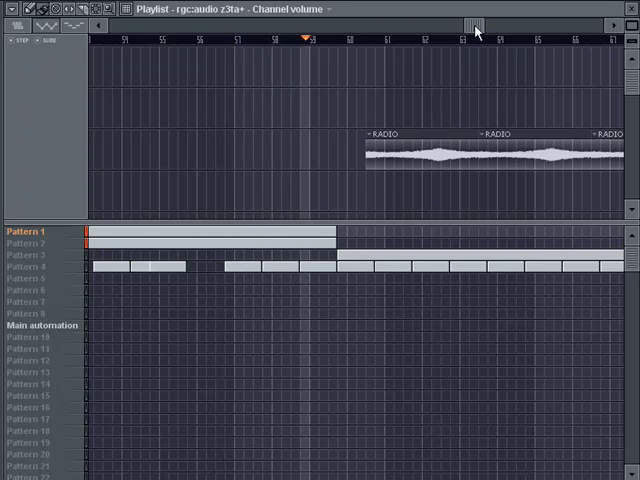
{"action": "scroll", "scroll_direction": "right", "scroll_amount": 3}
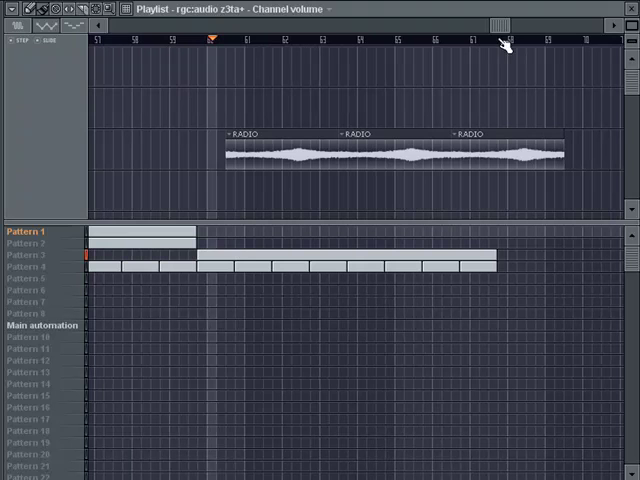